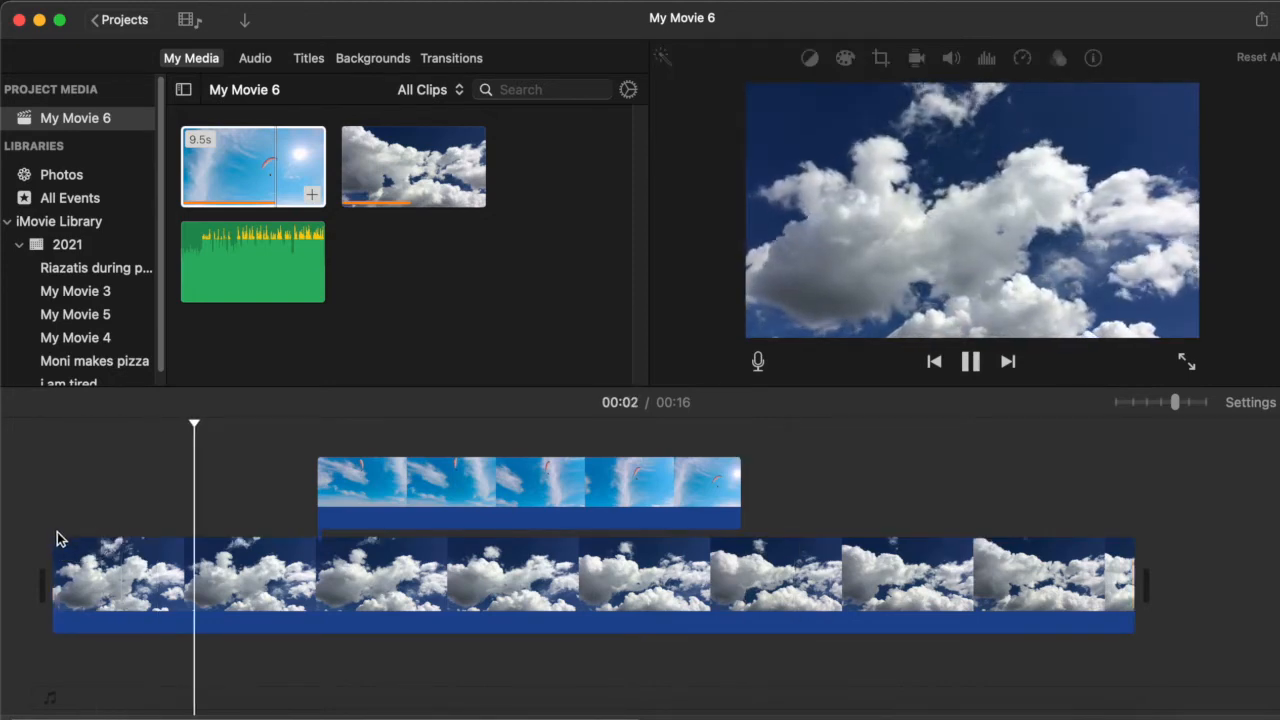
Step: Add gradual fade-in and fade-out handles to the paraglider overlay, then preview the movie
{"action": "left_click", "coordinate": [970, 362]}
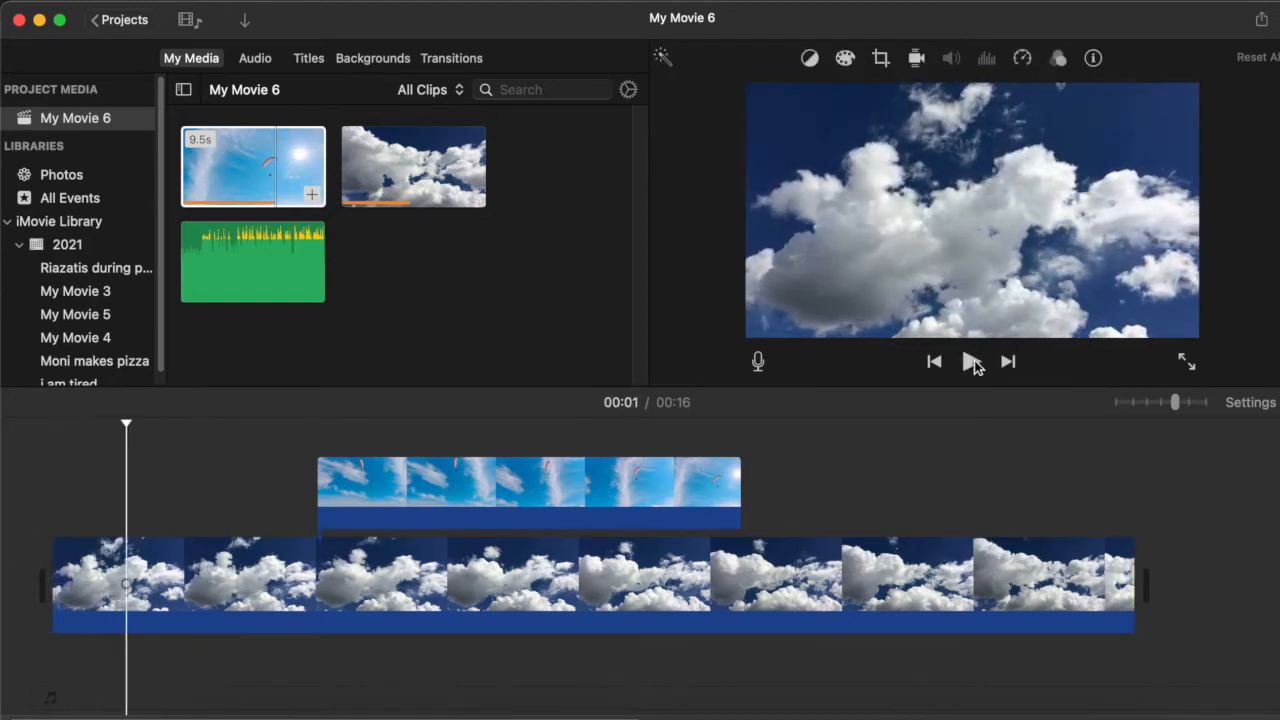
{"action": "left_click", "coordinate": [420, 490]}
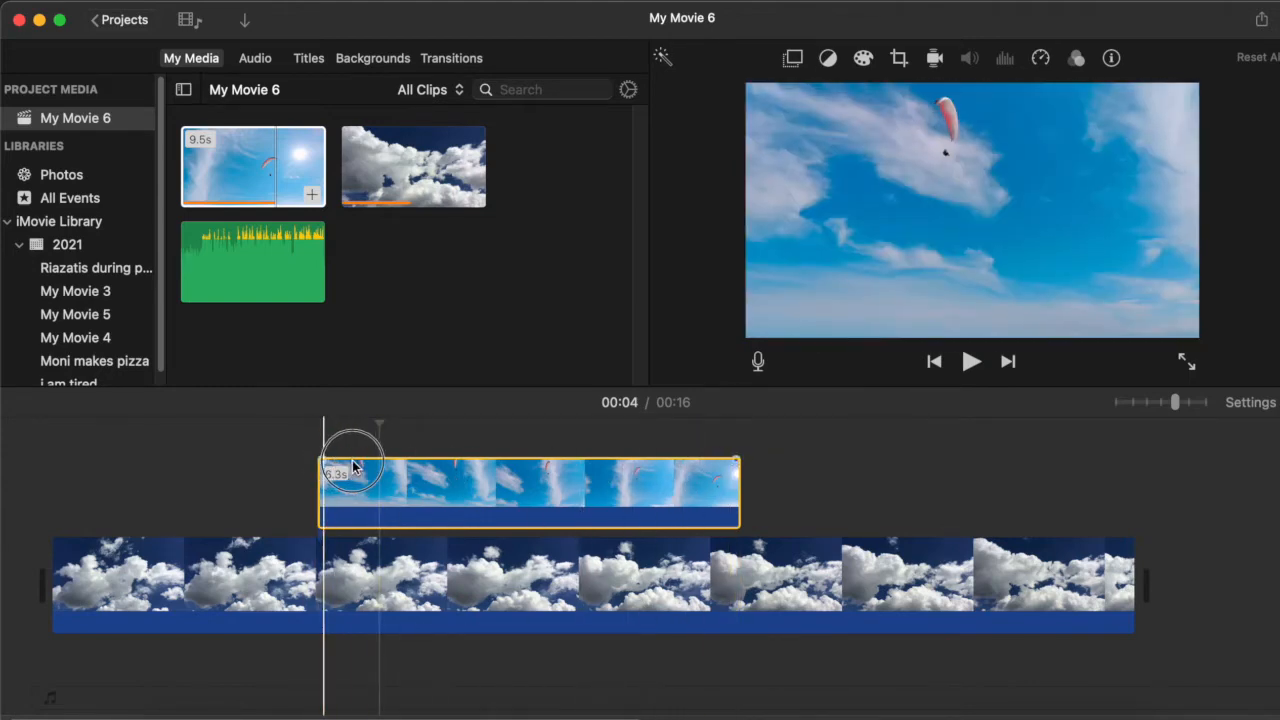
{"action": "left_click_drag", "start_coordinate": [352, 463], "coordinate": [378, 463]}
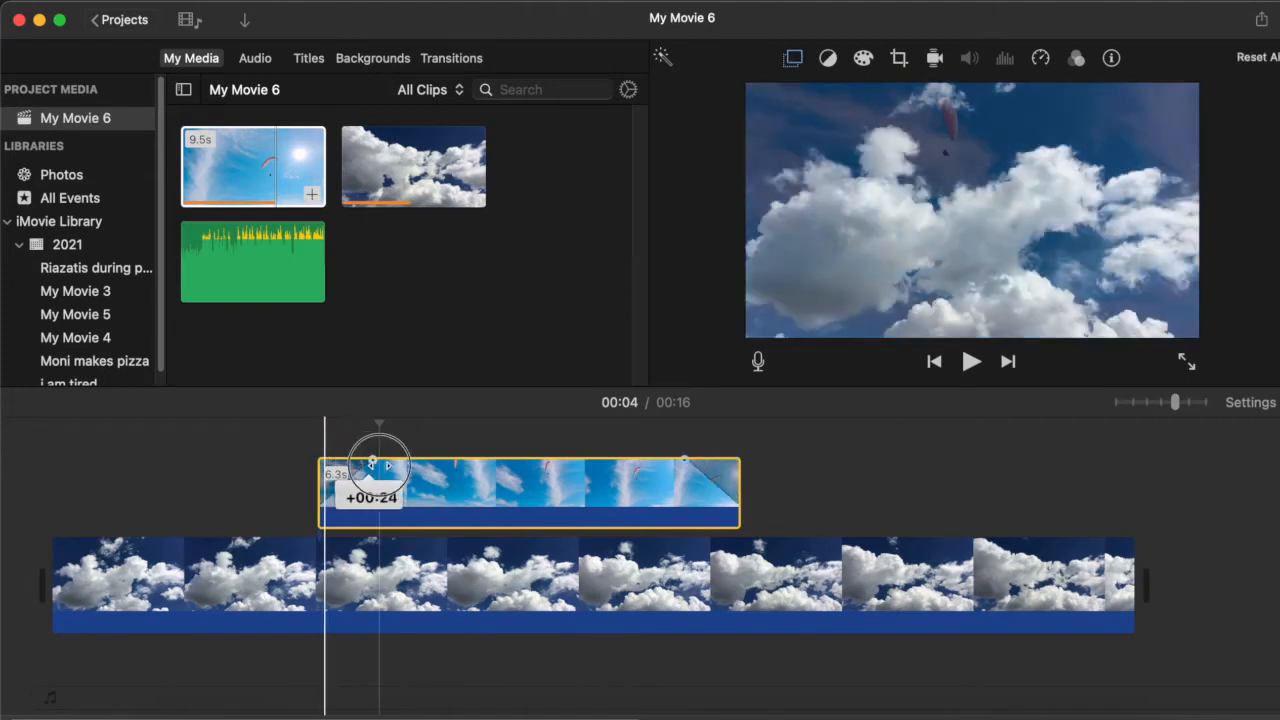
{"action": "left_click_drag", "start_coordinate": [378, 467], "coordinate": [437, 467]}
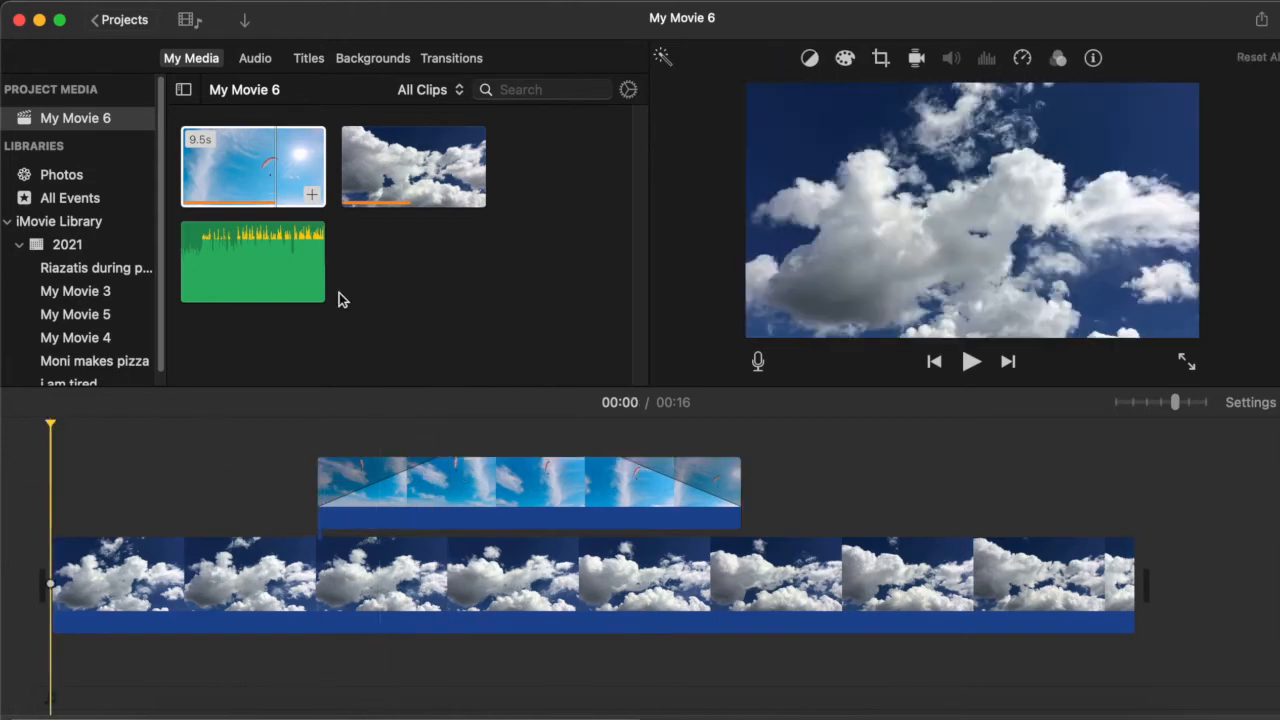
{"action": "left_click", "coordinate": [971, 361]}
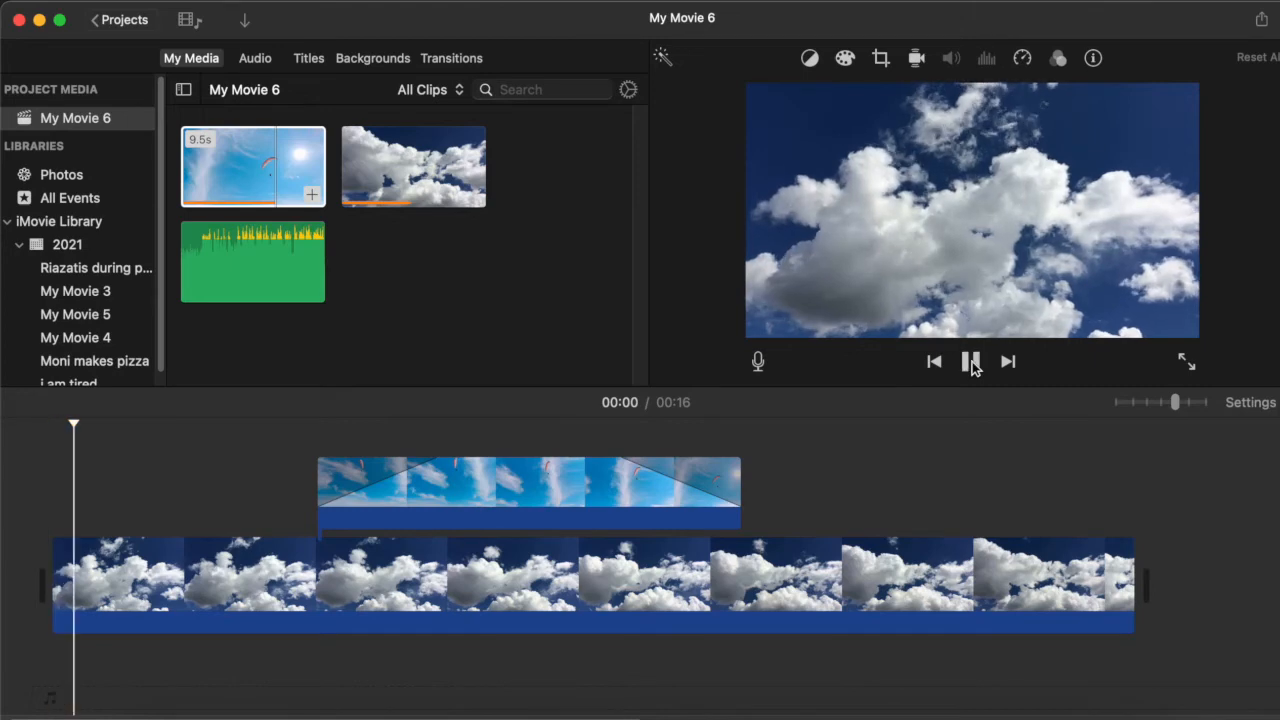